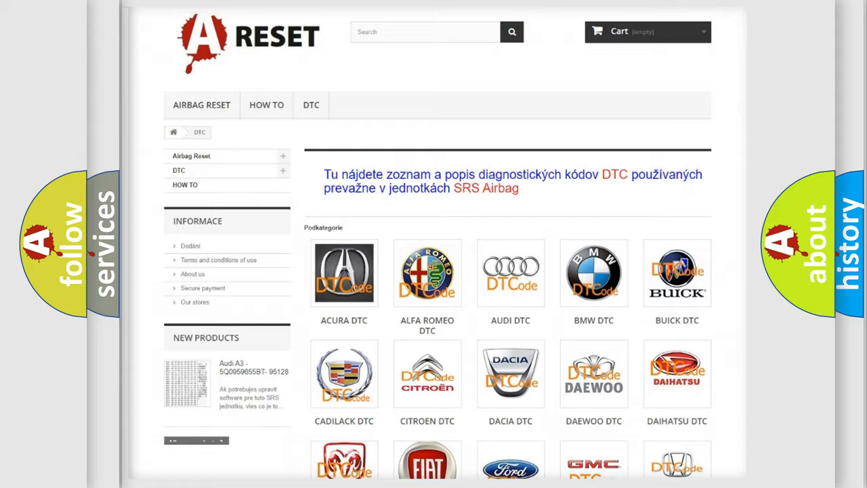
# Scroll through Chrysler's DTC page listing its B-code subcategories.
pyautogui.scroll(-3)
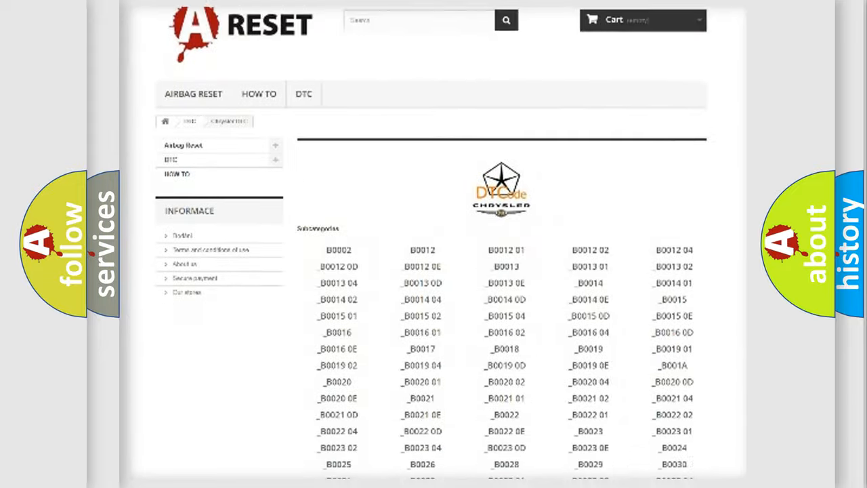
pyautogui.scroll(-3)
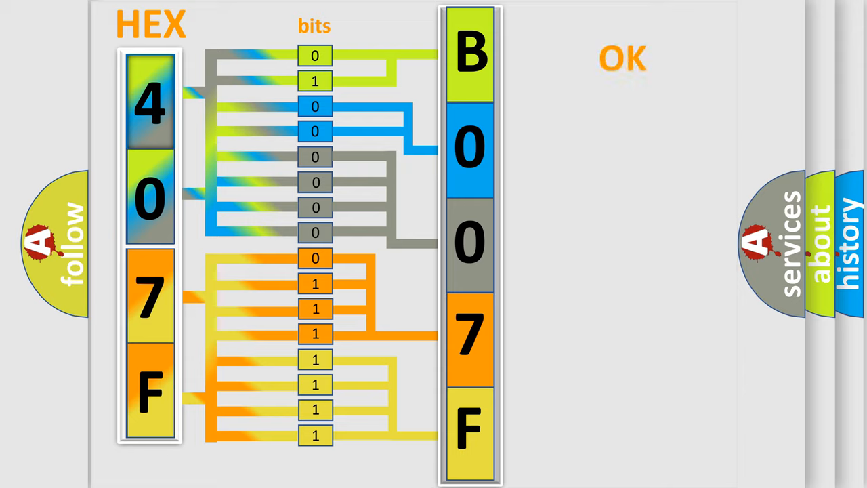
# Reveal the B007F95 voltage description and its incorrect-assembly cause on the code slide.
pyautogui.click(621, 58)
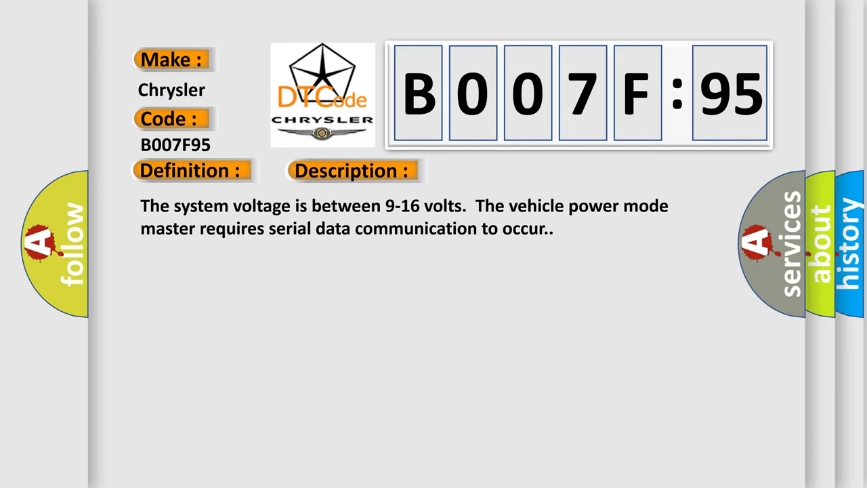
pyautogui.click(498, 170)
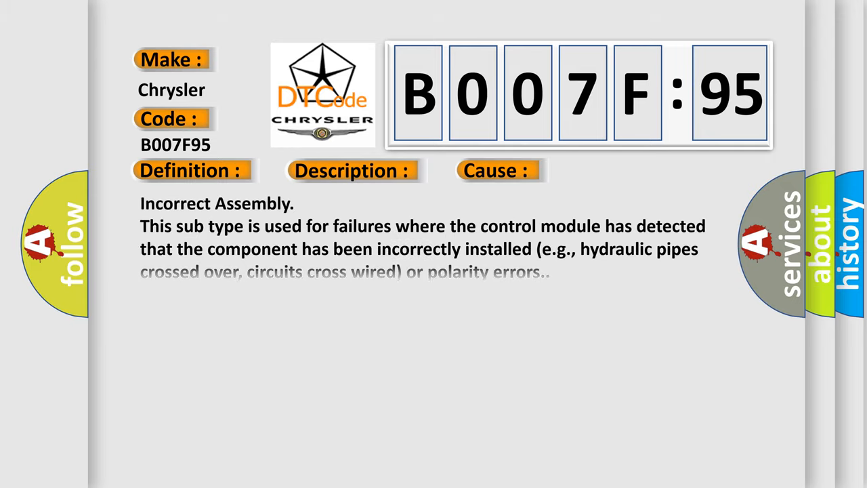